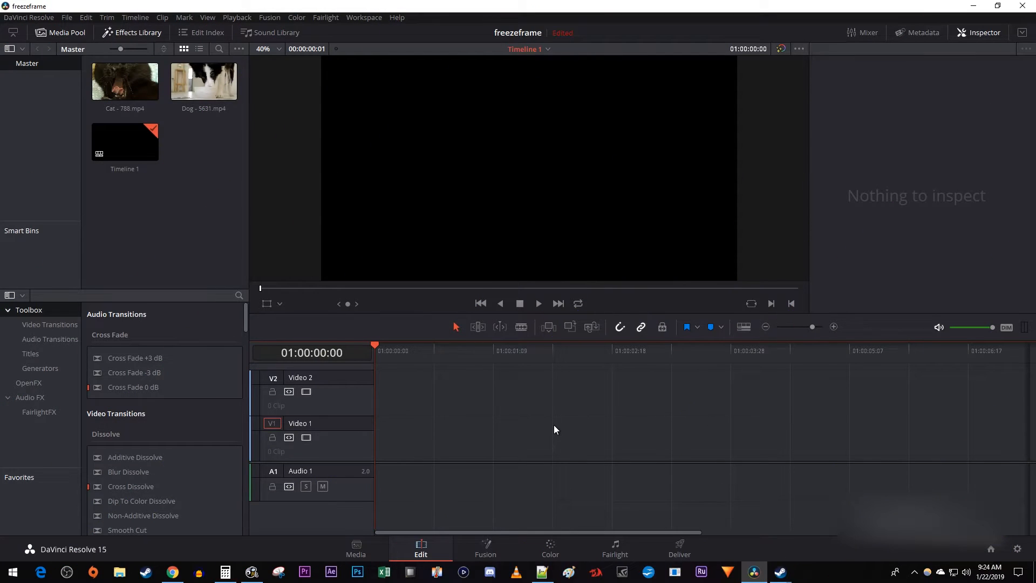
Step: Place Cat - 788.mp4 on Video 1 with Dog - 5631.mp4 stacked on Video 2
{"action": "left_click", "coordinate": [124, 81]}
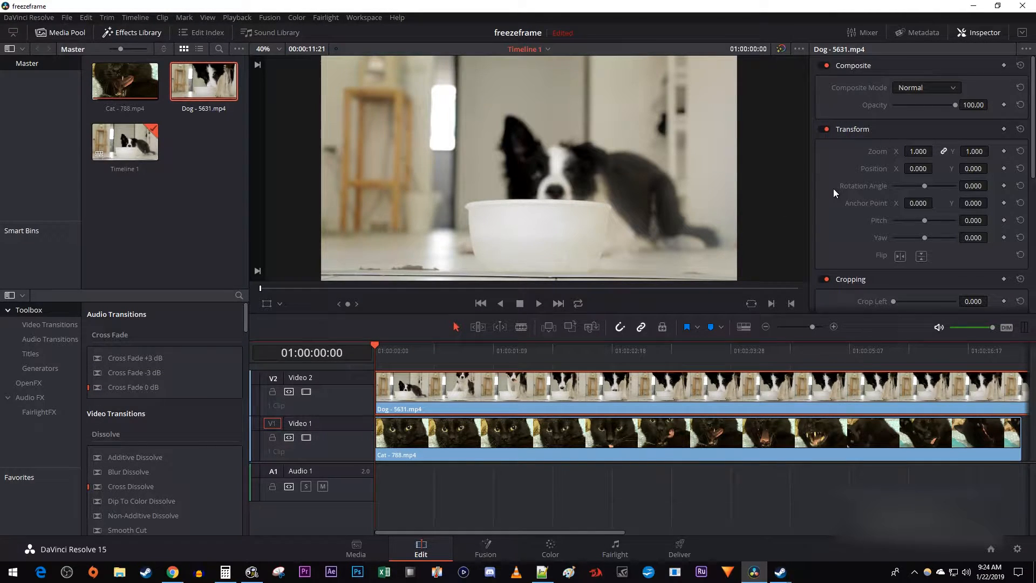
Step: Reach the dog clip's Cropping section to set Crop Left and Crop Right to 480
{"action": "scroll", "scroll_direction": "down", "scroll_amount": 3}
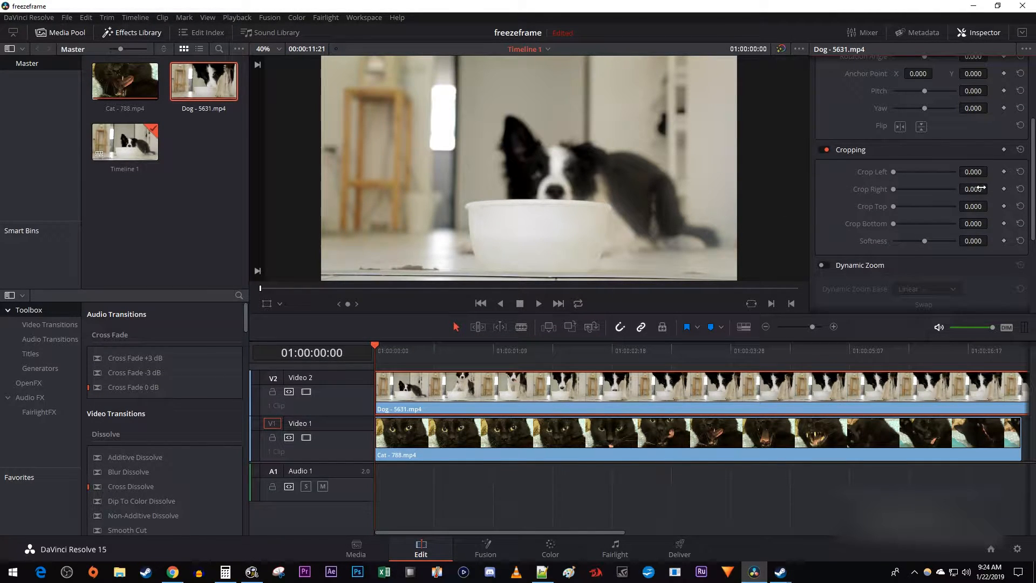
{"action": "mouse_move", "coordinate": [953, 188]}
{"action": "type", "text": "480.000"}
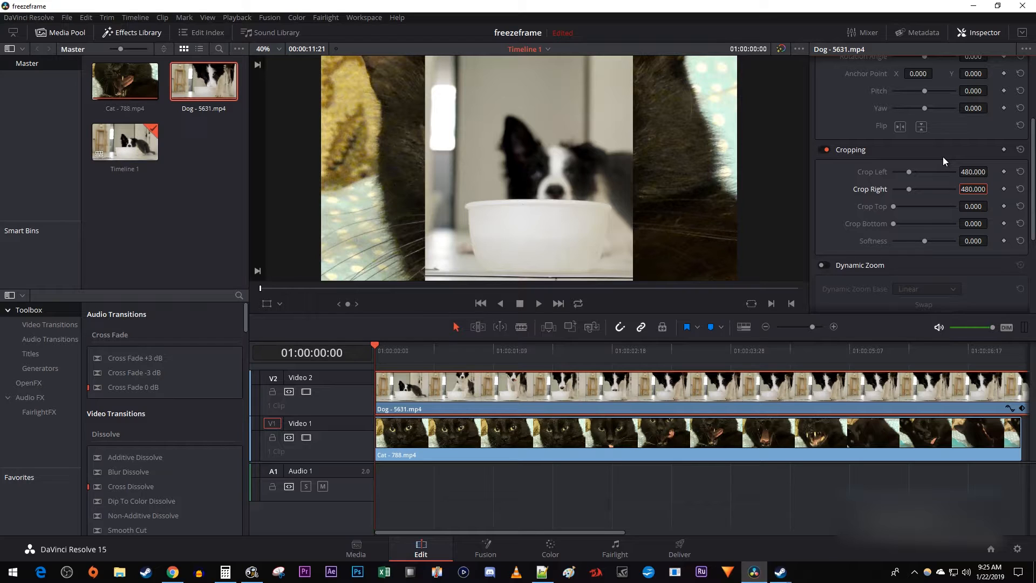
Step: Reach the Transform section to set the dog clip's Position X to 480
{"action": "scroll", "scroll_direction": "up", "scroll_amount": 3}
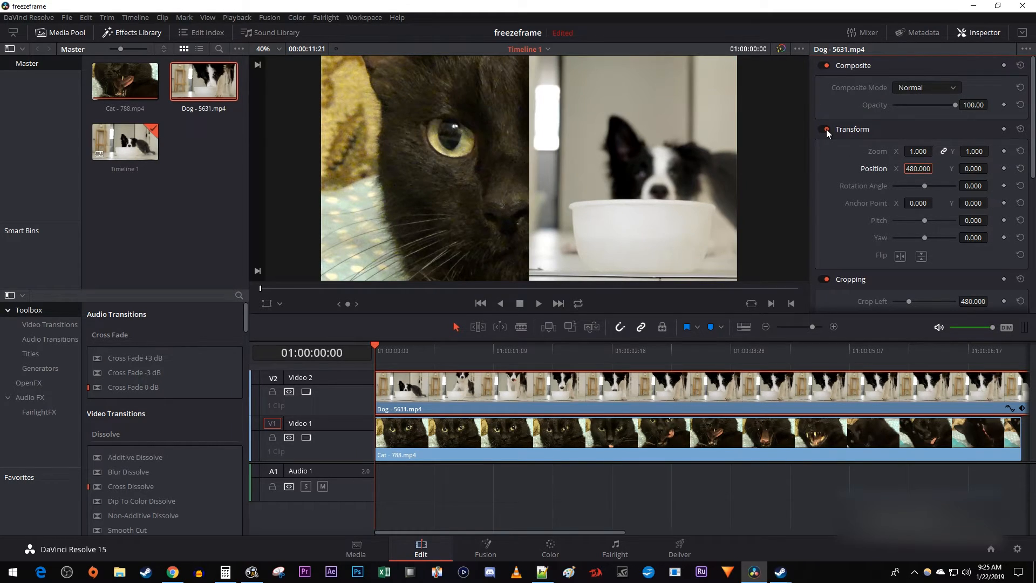
{"action": "mouse_move", "coordinate": [761, 211]}
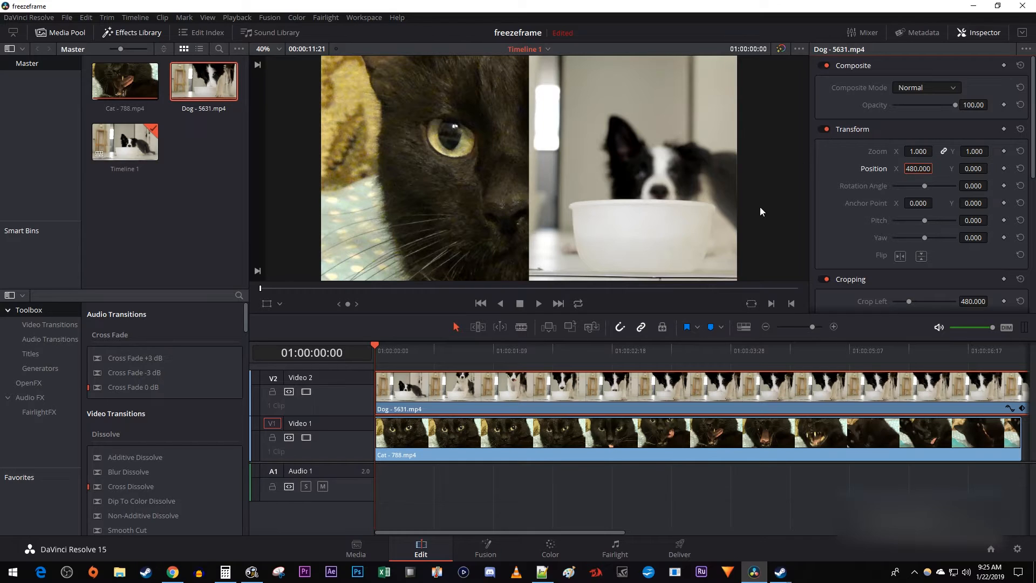